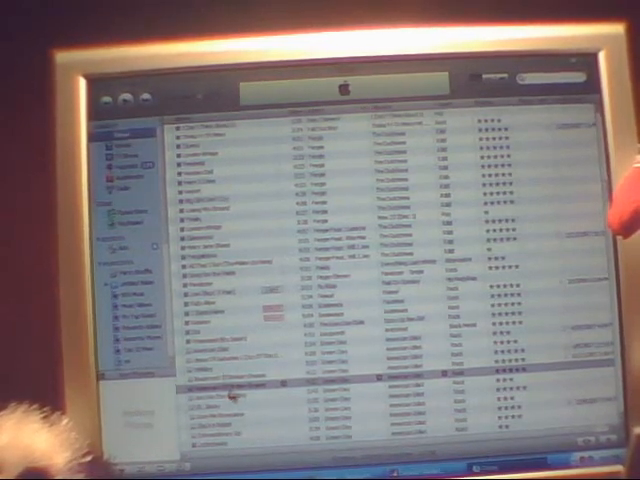
- Reveal the chosen library song's file location in Windows Explorer via its right-click menu
right_click(230, 215)
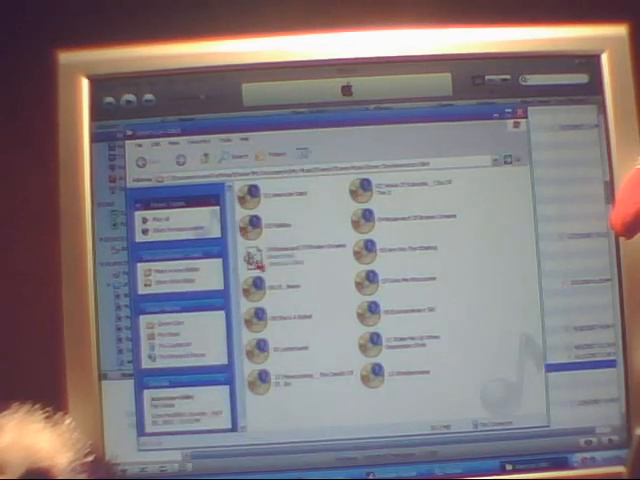
- Bring up the right-click menu on the song file in its album folder
right_click(270, 250)
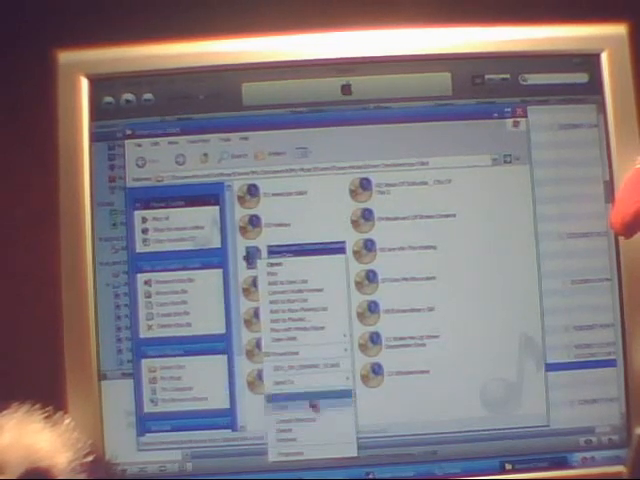